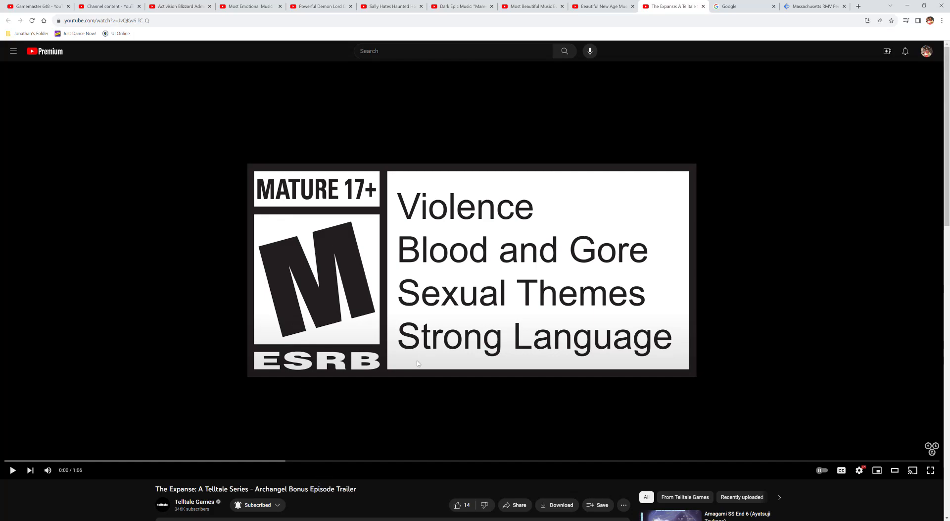
mouse_move(466, 480)
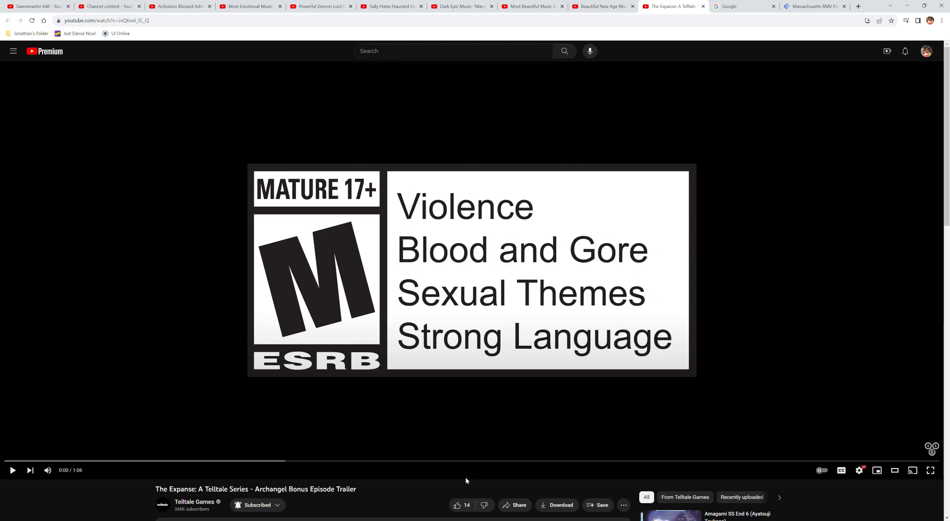
mouse_move(457, 464)
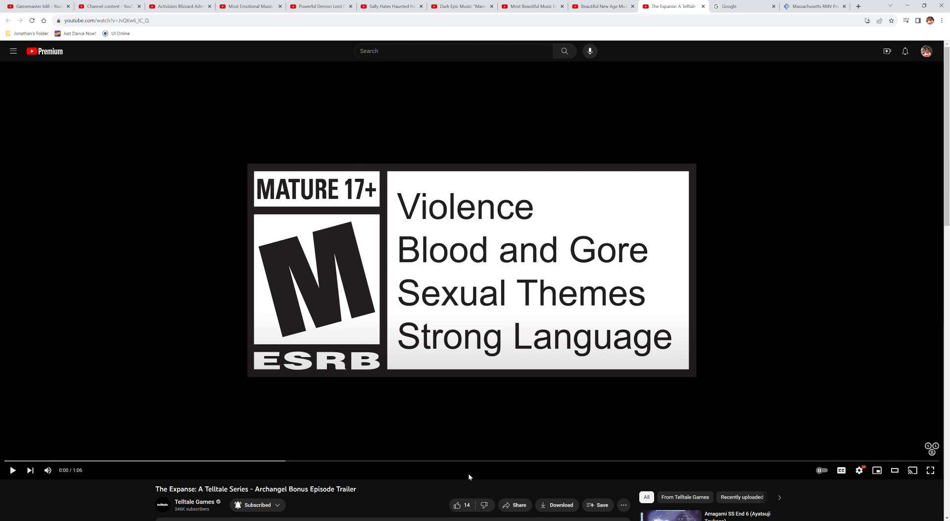
mouse_move(400, 490)
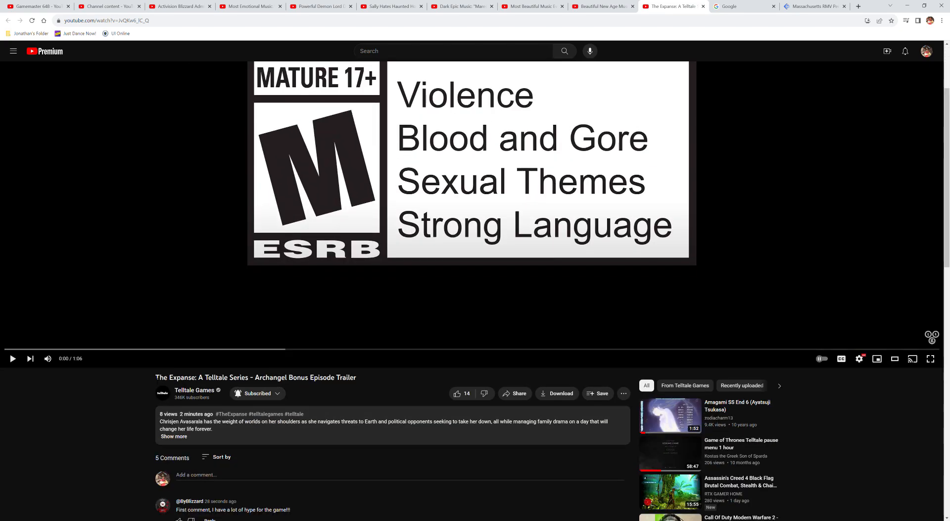
Step: Bring the trailer's video player back into full view at the top of the page
double_click(182, 377)
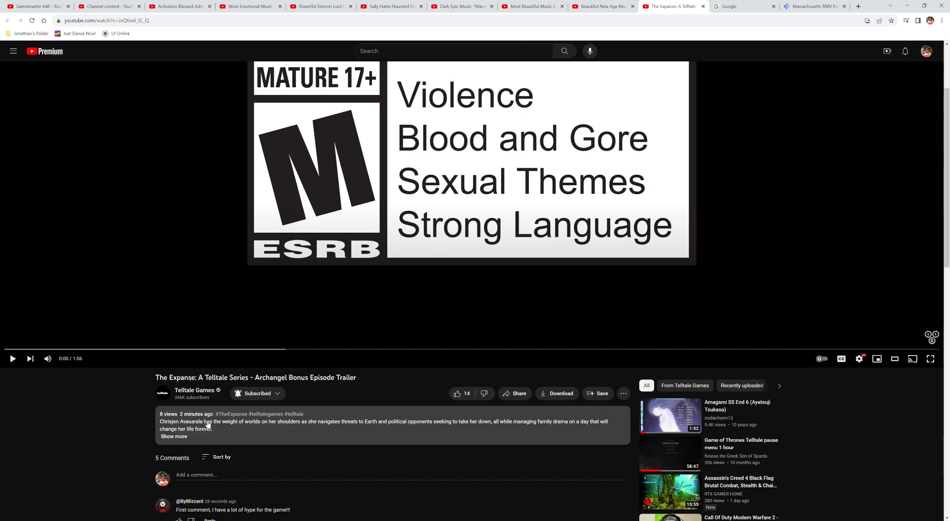
mouse_move(380, 424)
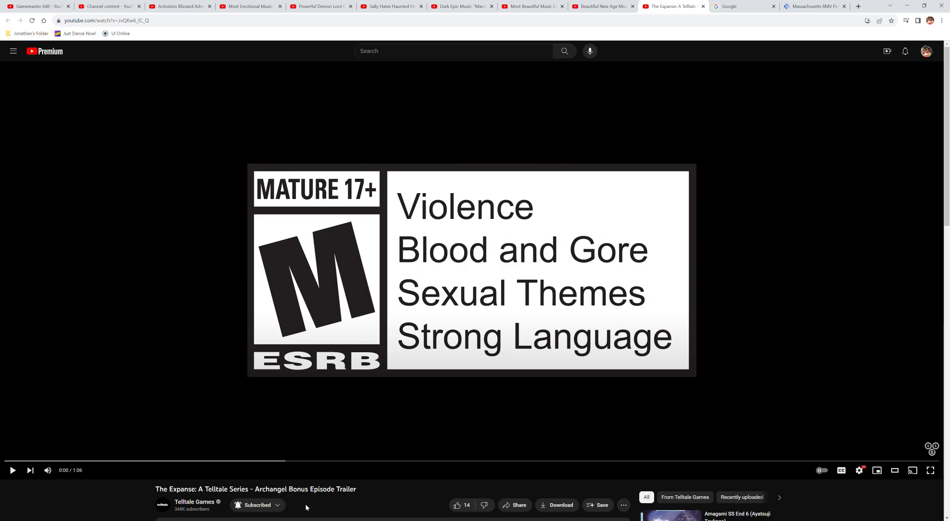
mouse_move(566, 477)
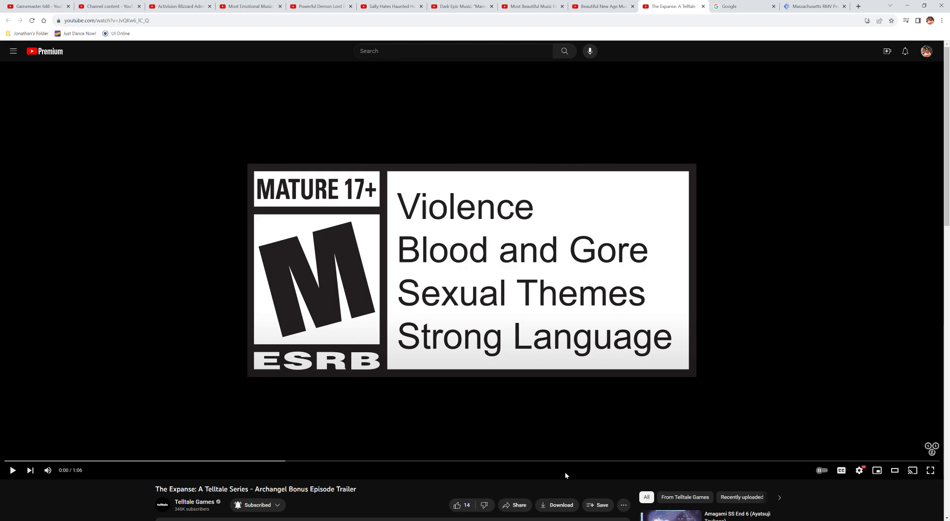
mouse_move(566, 423)
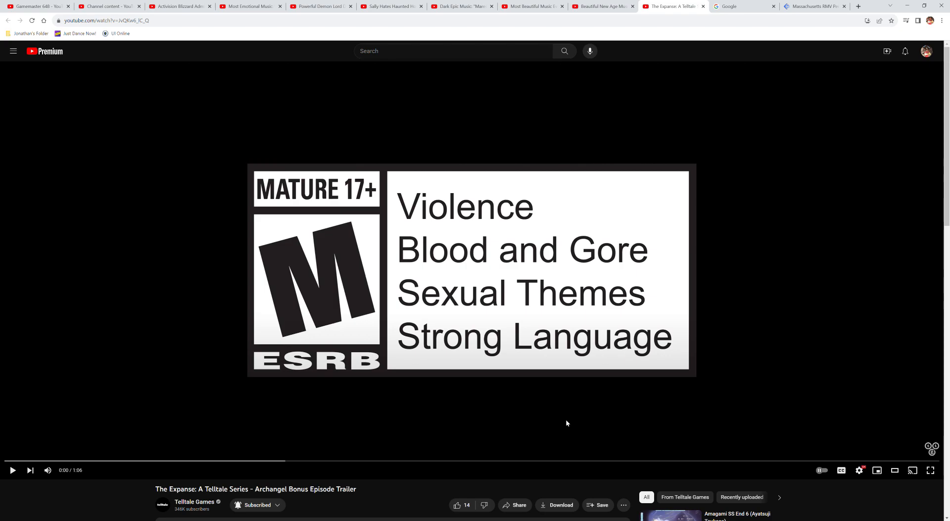
mouse_move(575, 420)
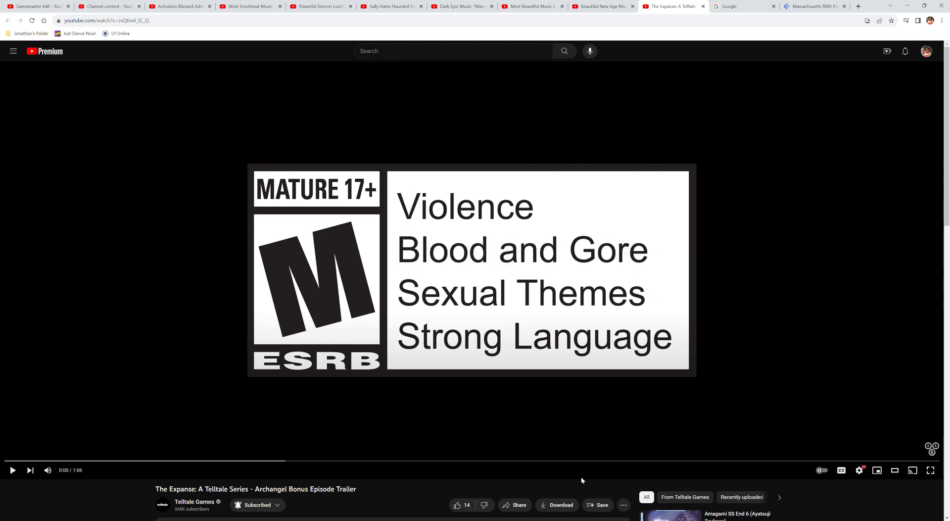
mouse_move(545, 399)
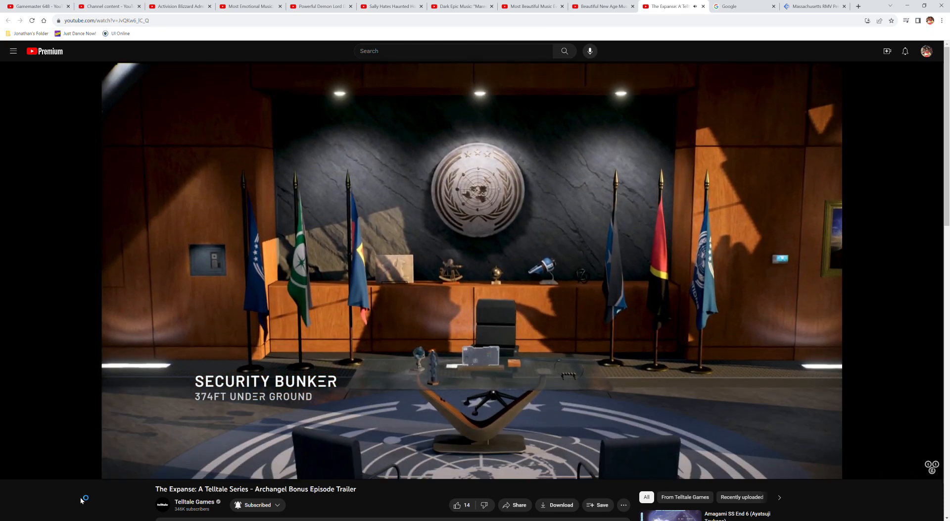
Step: Play the Archangel Bonus Episode trailer from the player's play control
click(13, 469)
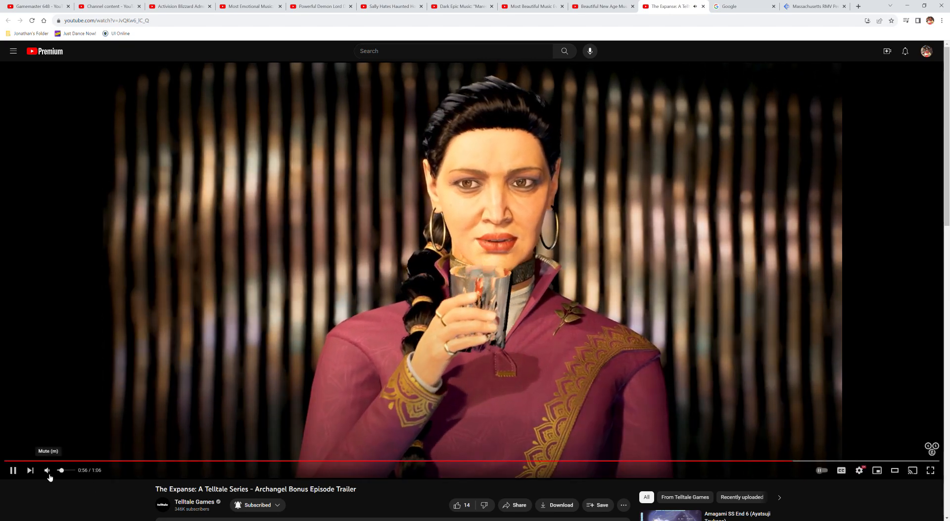
Step: Let the trailer run to 1:06 so the end-screen grid of suggested videos appears
click(47, 470)
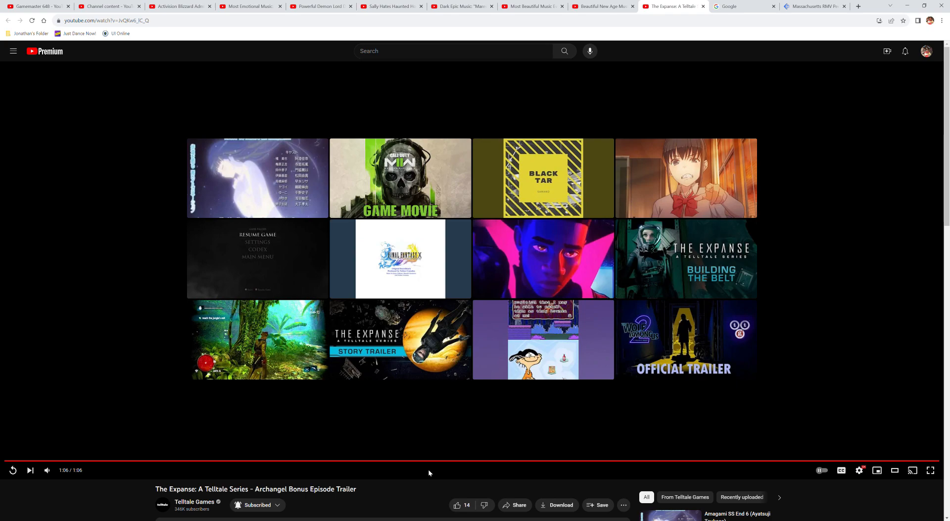
mouse_move(280, 367)
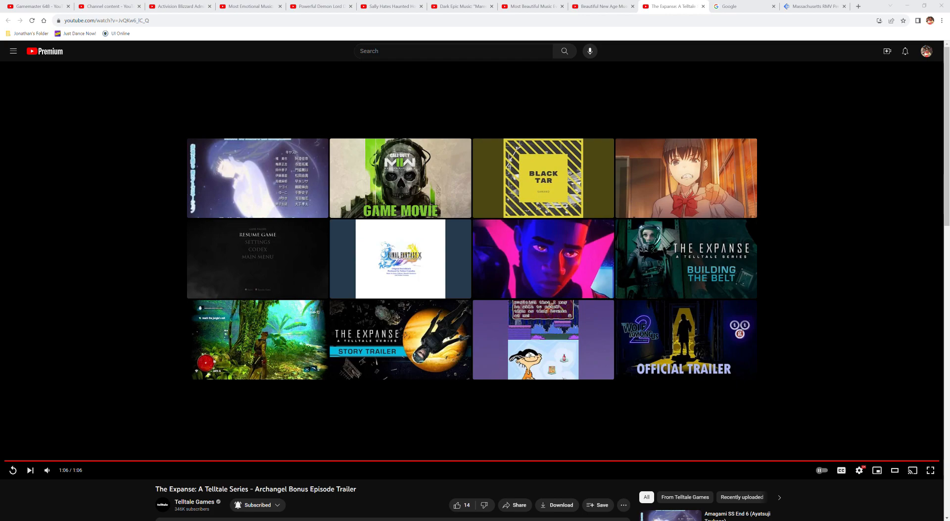
mouse_move(920, 467)
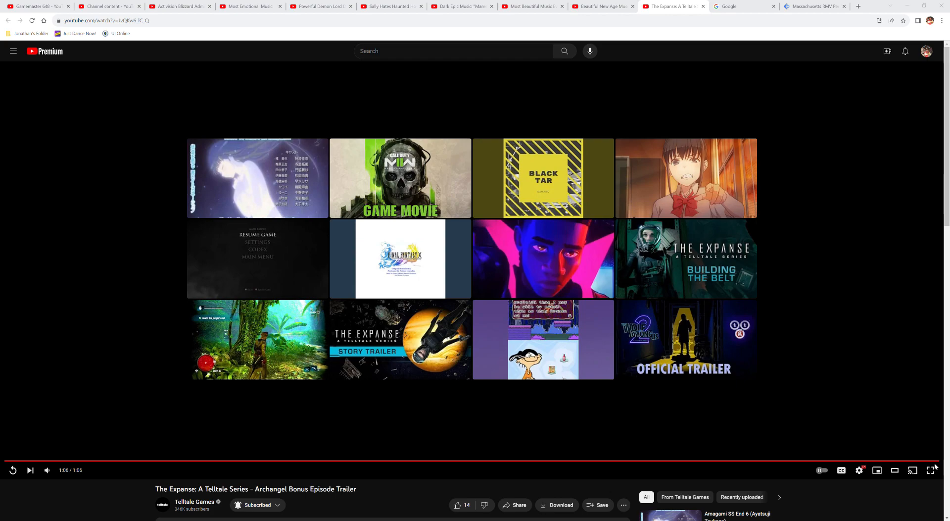
mouse_move(849, 483)
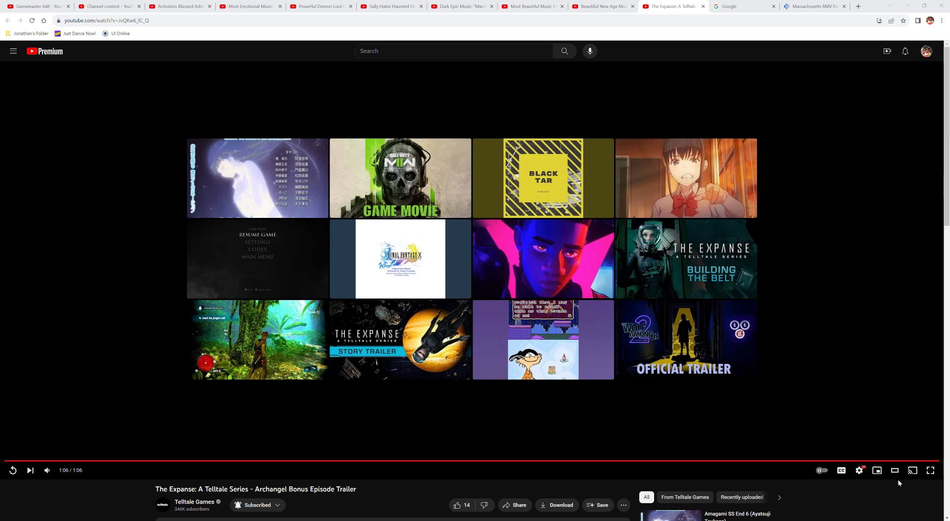
mouse_move(896, 486)
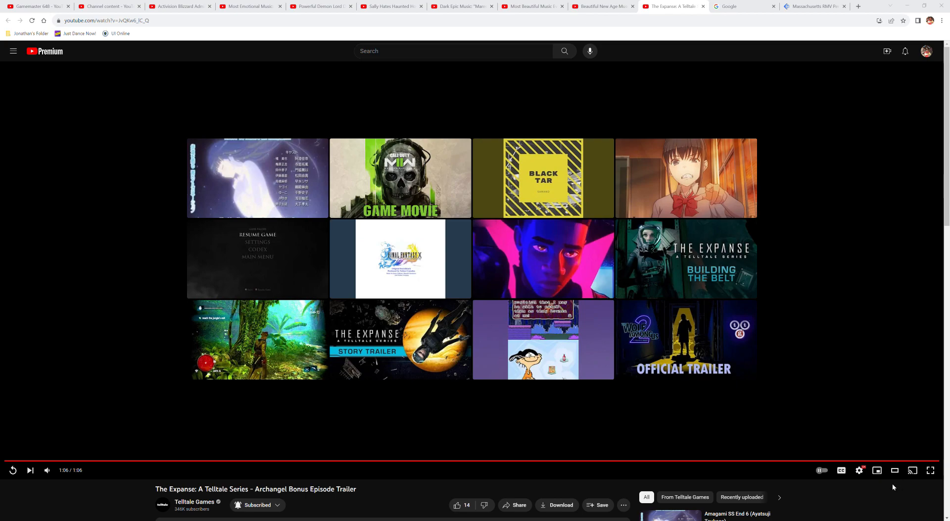
mouse_move(883, 483)
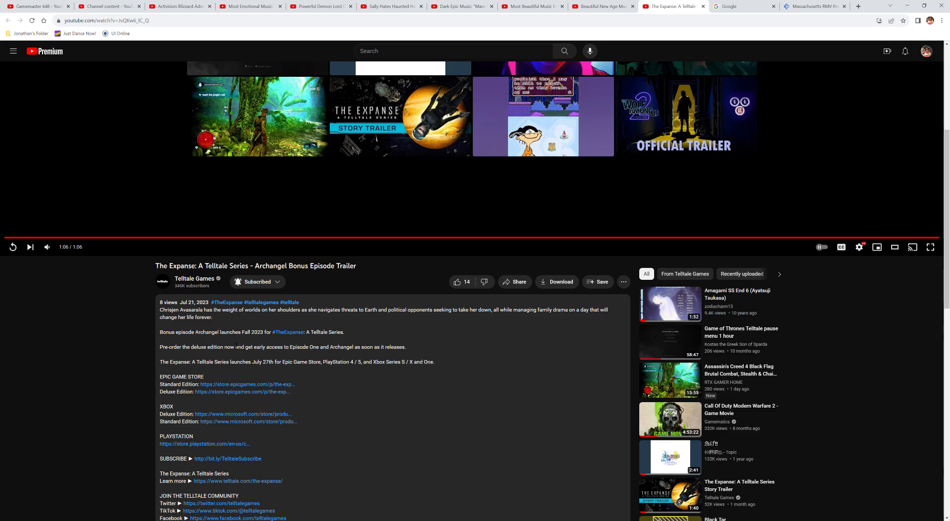
mouse_move(205, 340)
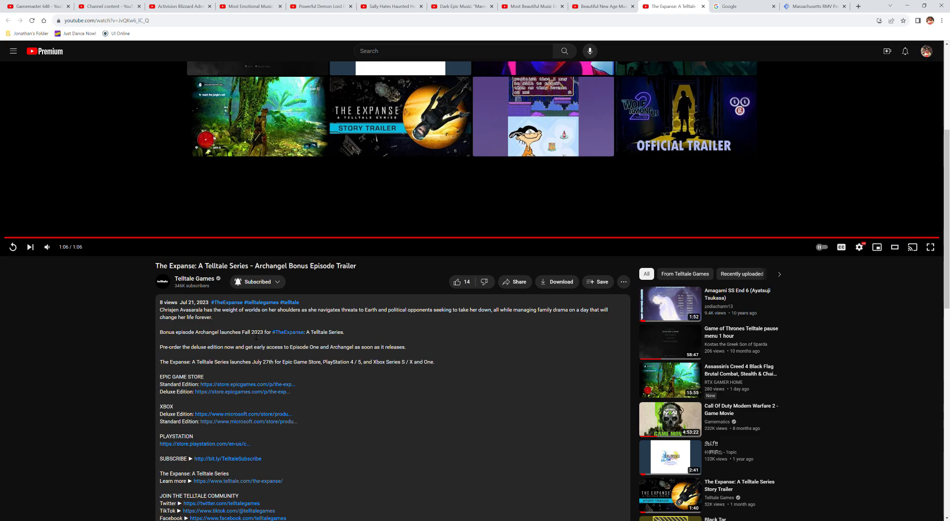
mouse_move(201, 337)
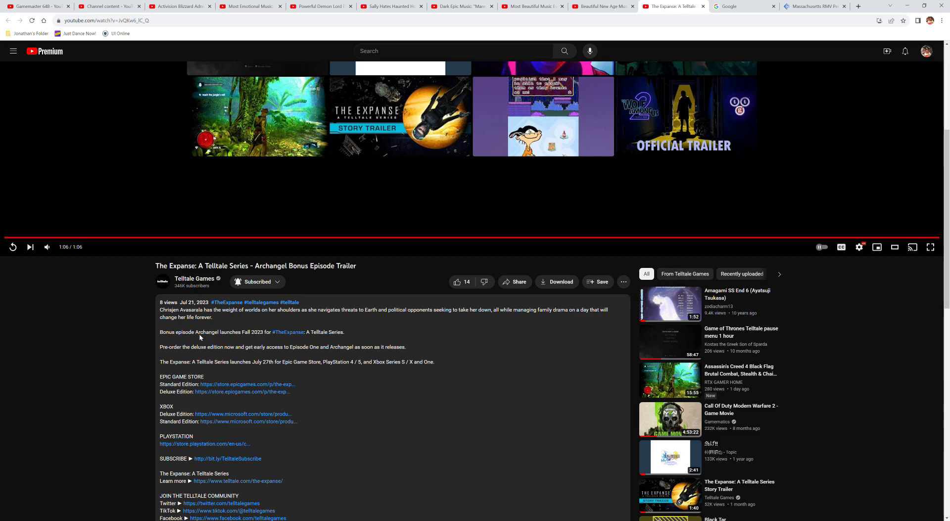
mouse_move(200, 337)
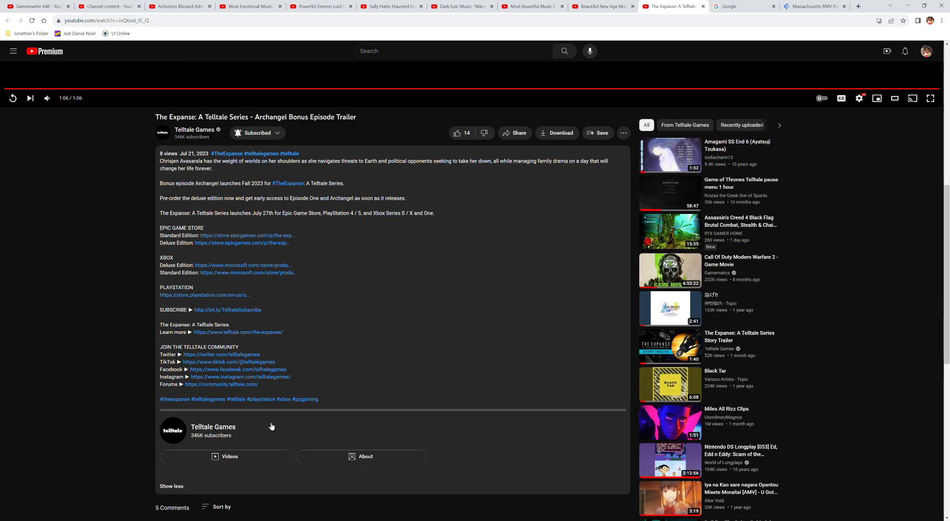
Step: Bring the expanded description's store links and channel card into view
scroll(down, 3)
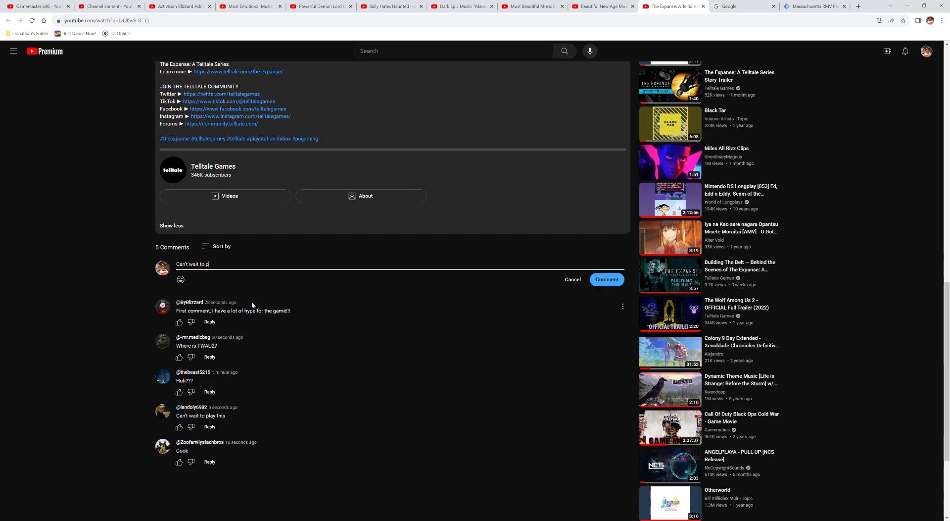
Step: Reword the draft to 'Can't wait to record a let's play of this game when it releases!'
text(lay th)
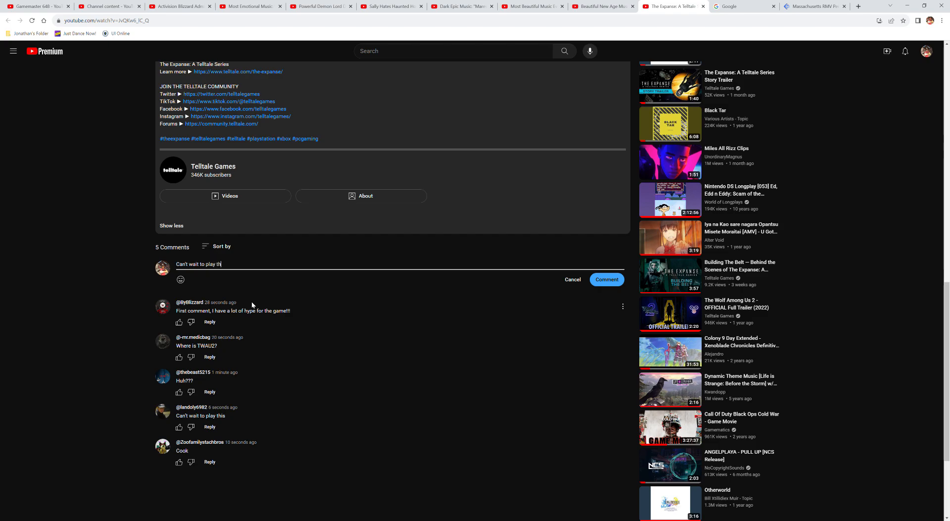
key(Backspace)
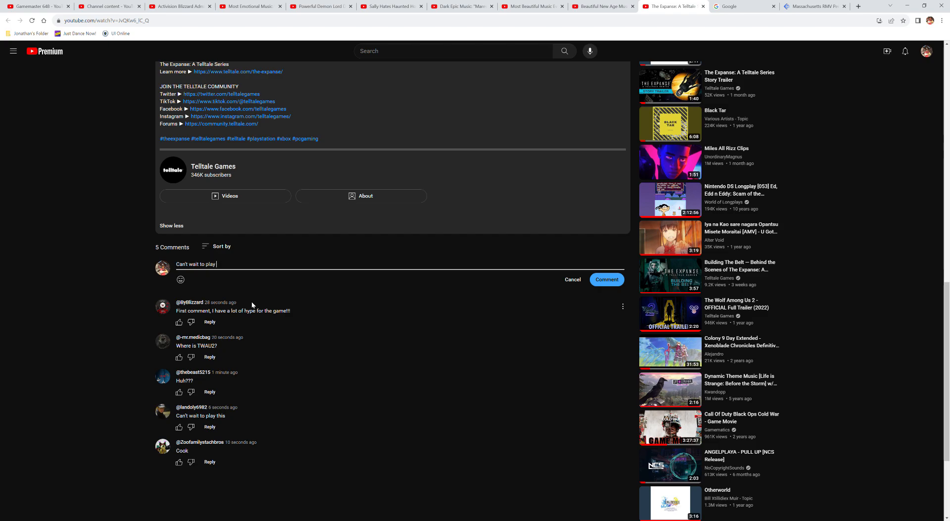
key(Backspace)
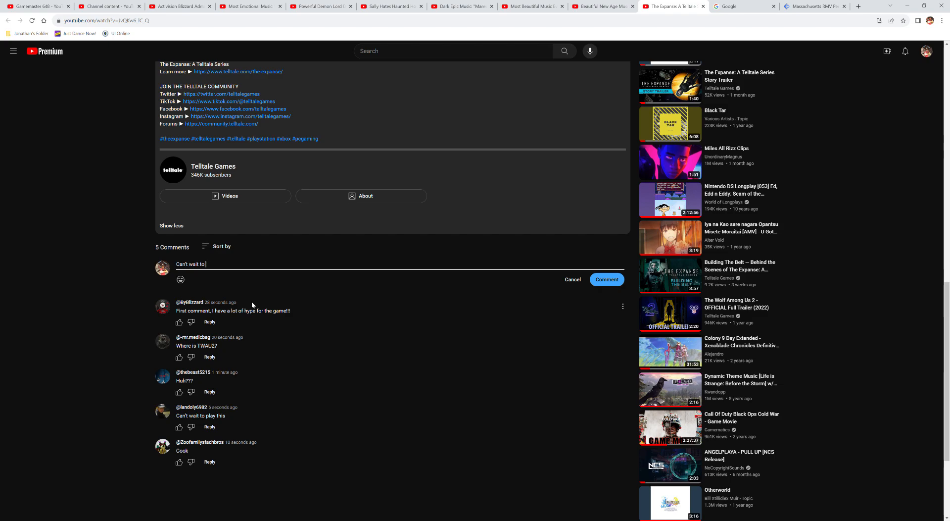
text(record)
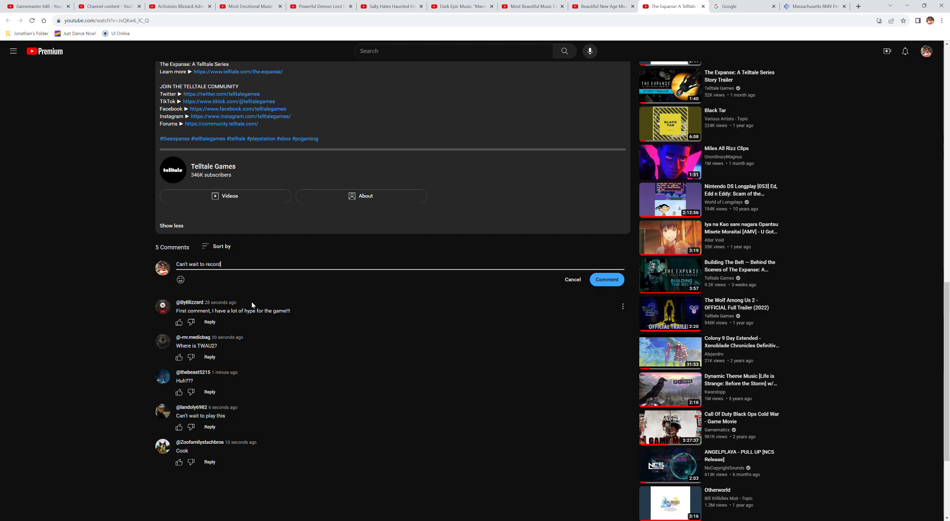
text(a let's play of this)
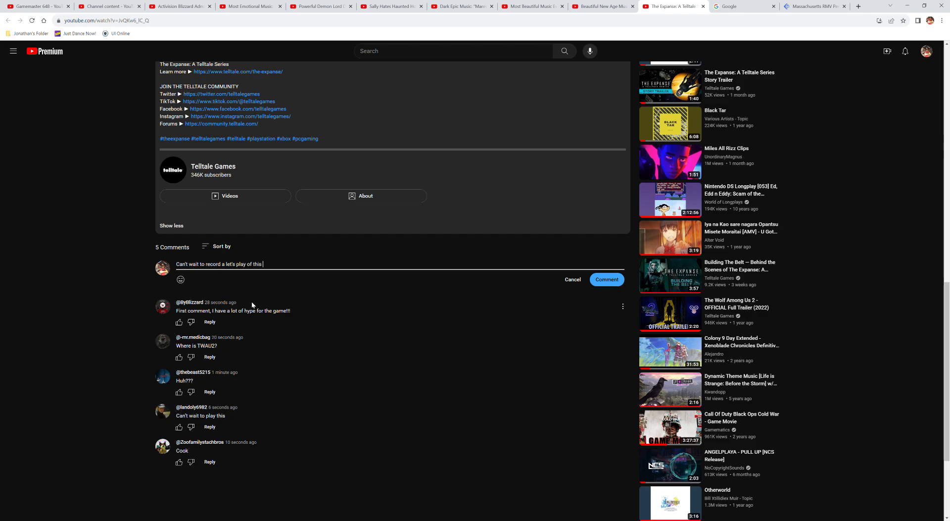
text(game when it)
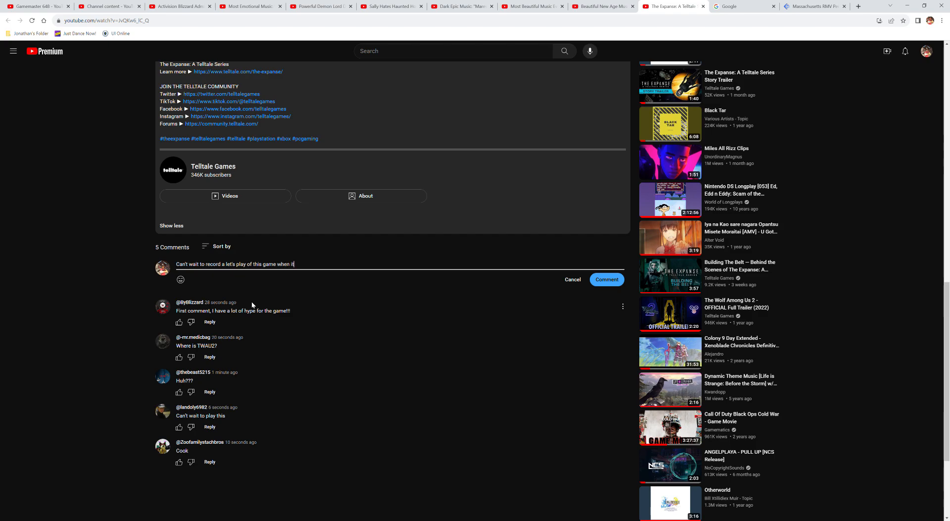
text(releases.)
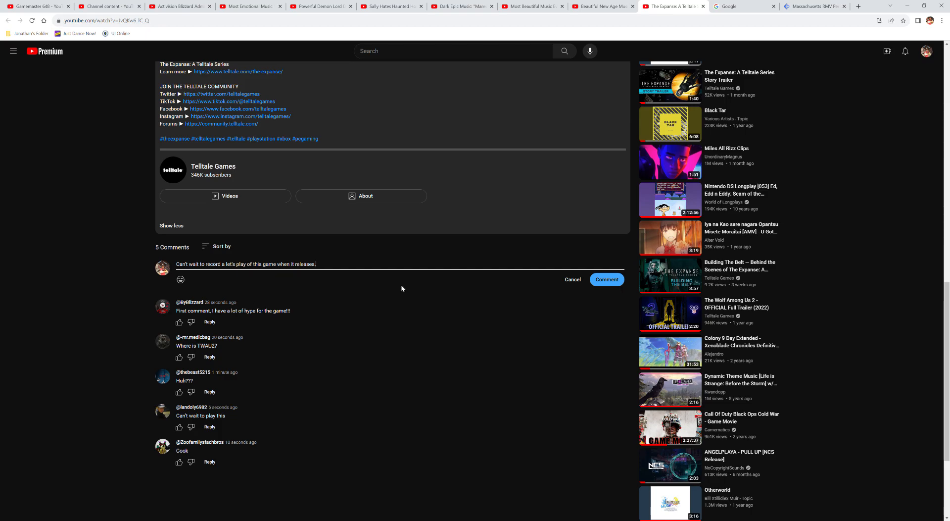
mouse_move(607, 279)
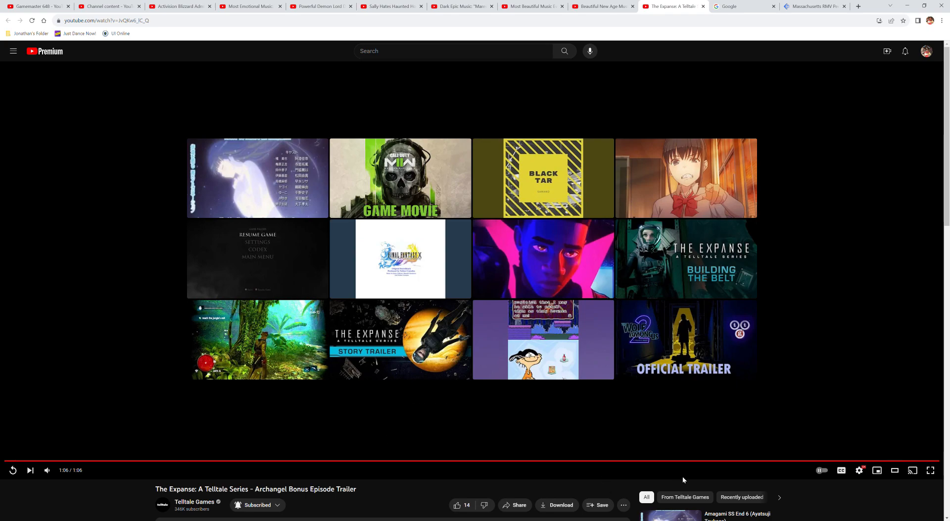
mouse_move(686, 339)
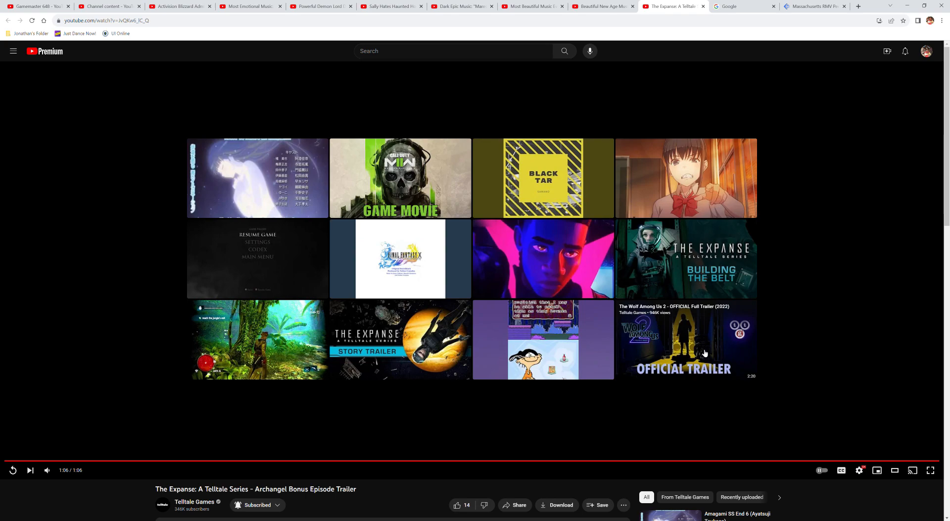
mouse_move(699, 356)
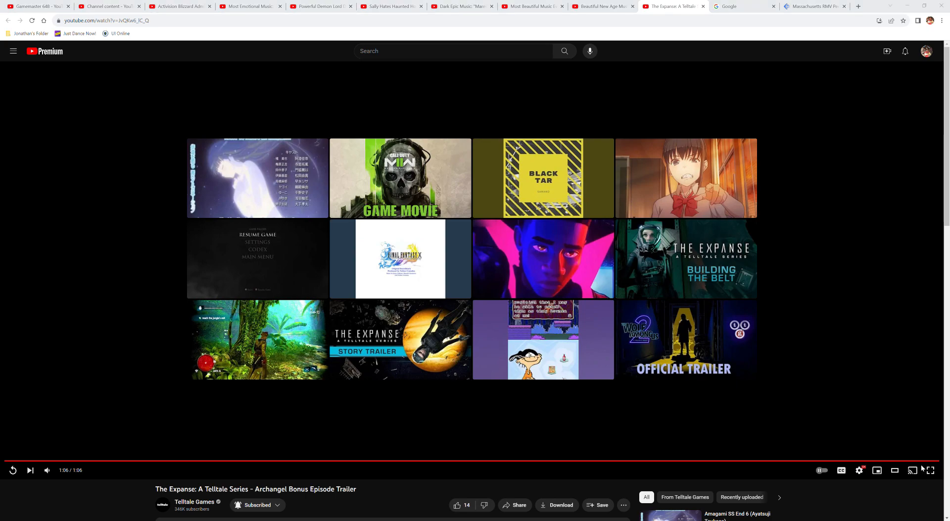
mouse_move(903, 480)
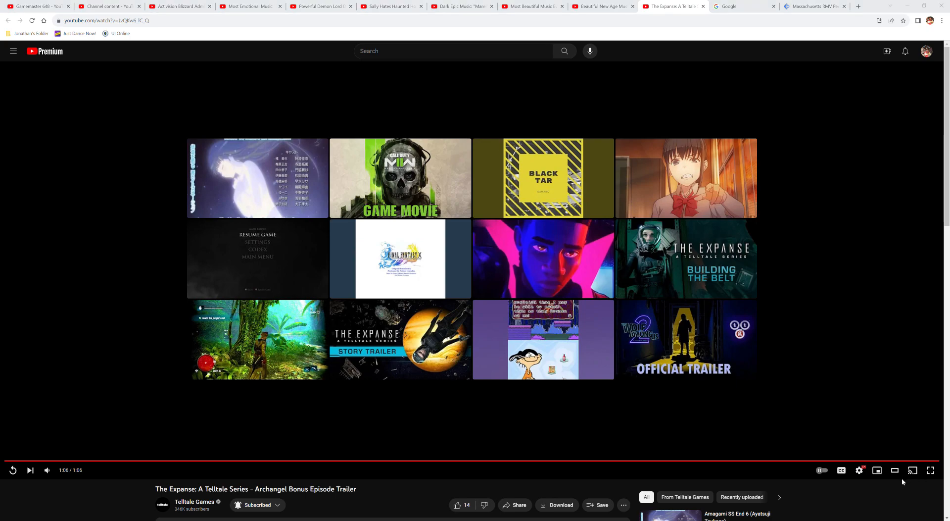
mouse_move(882, 482)
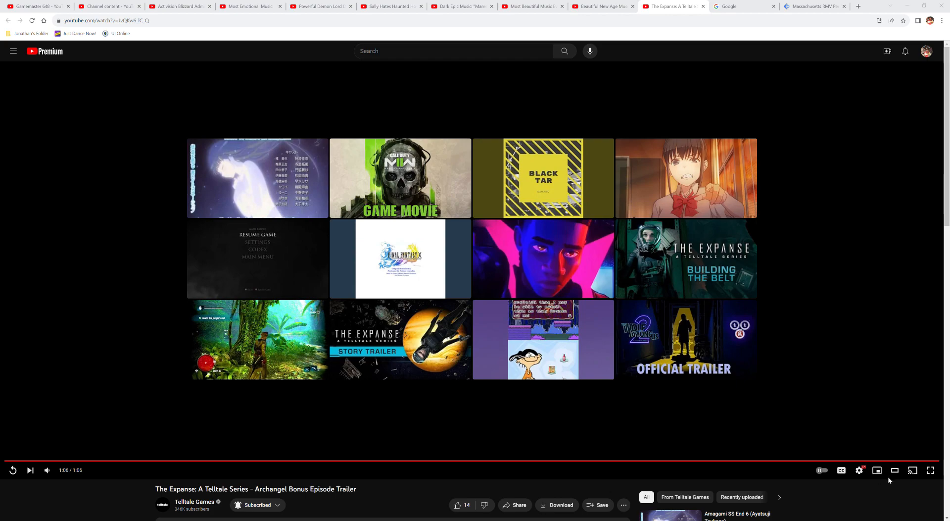
mouse_move(755, 476)
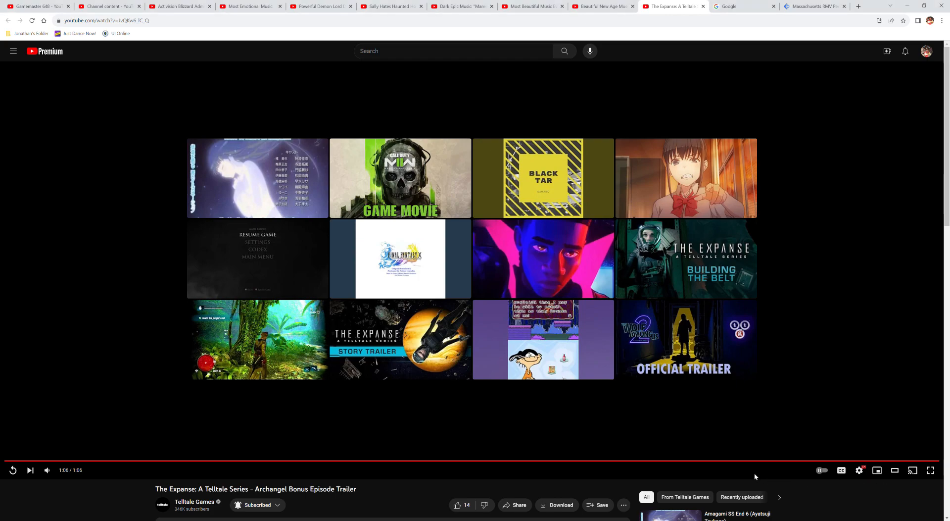
mouse_move(738, 474)
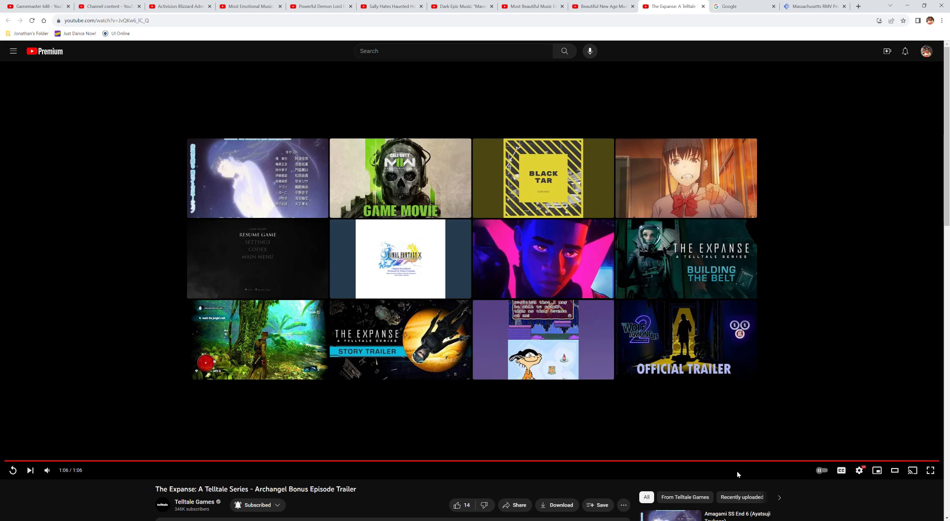
mouse_move(842, 471)
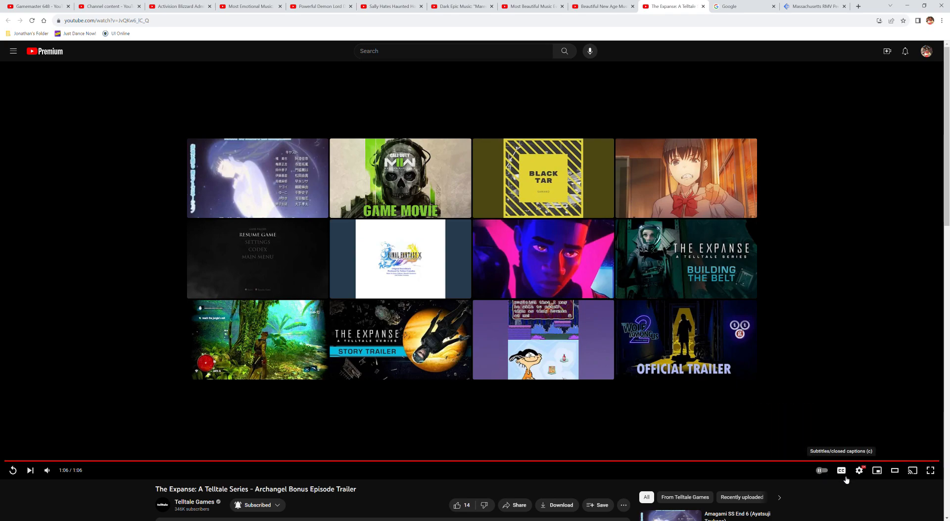
mouse_move(797, 470)
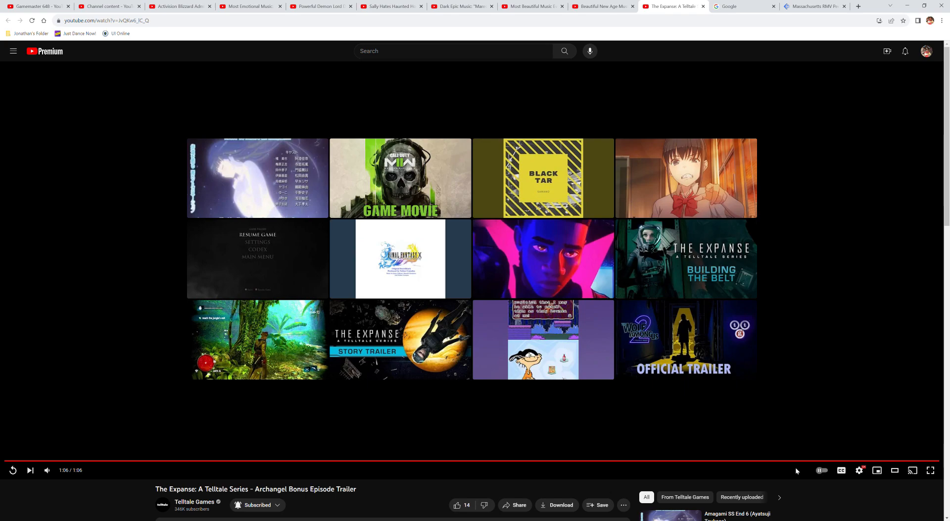
mouse_move(795, 474)
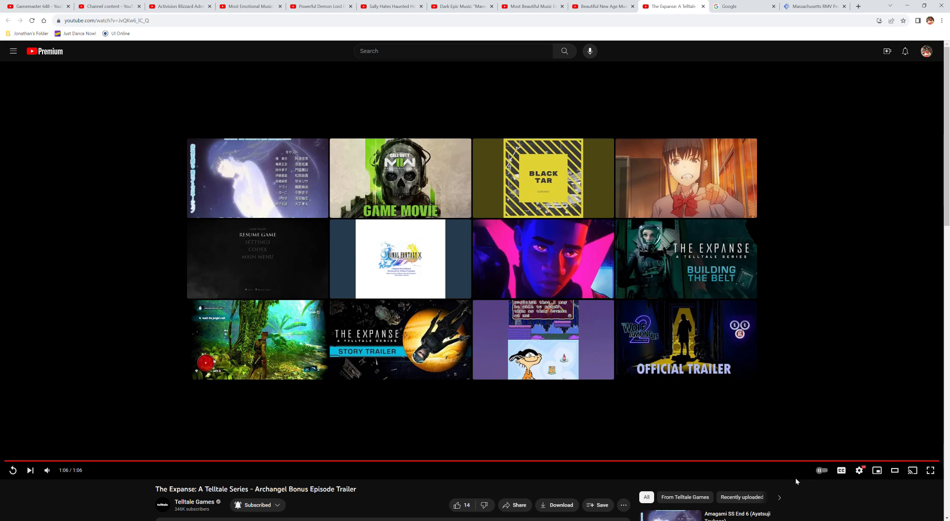
mouse_move(929, 512)
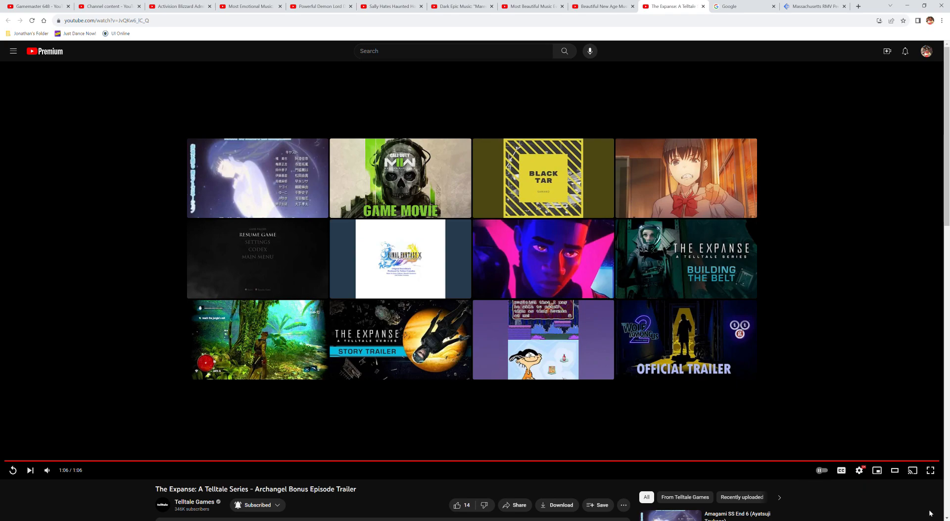